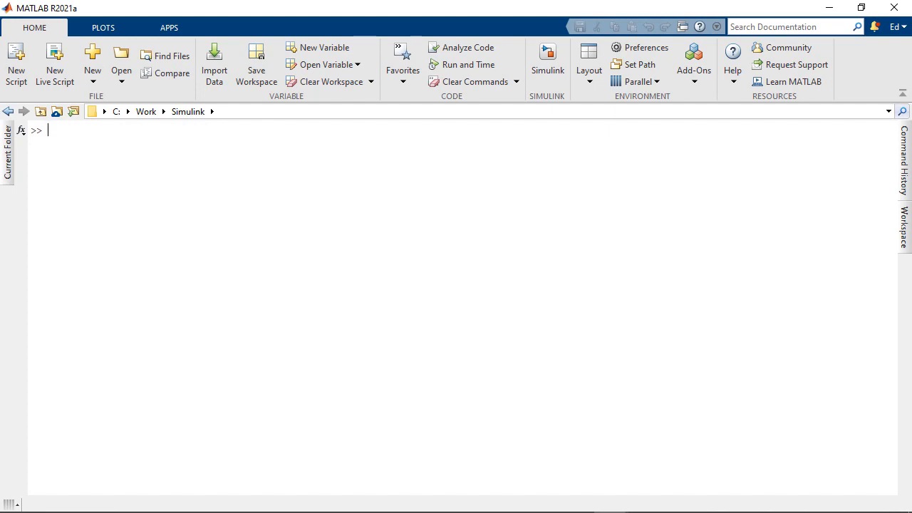
pyautogui.moveTo(700, 100)
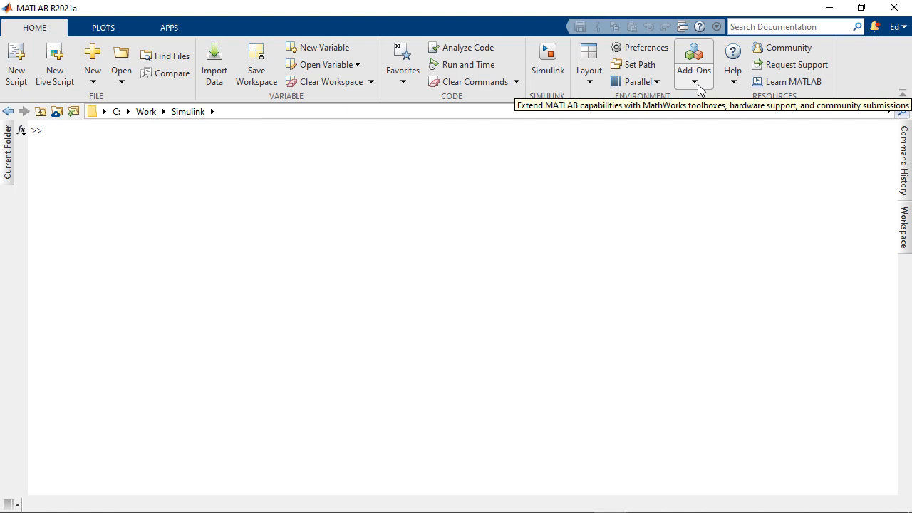
# Step: Show the Add-Ons menu with Get Add-Ons and Manage Add-Ons entries
pyautogui.click(694, 81)
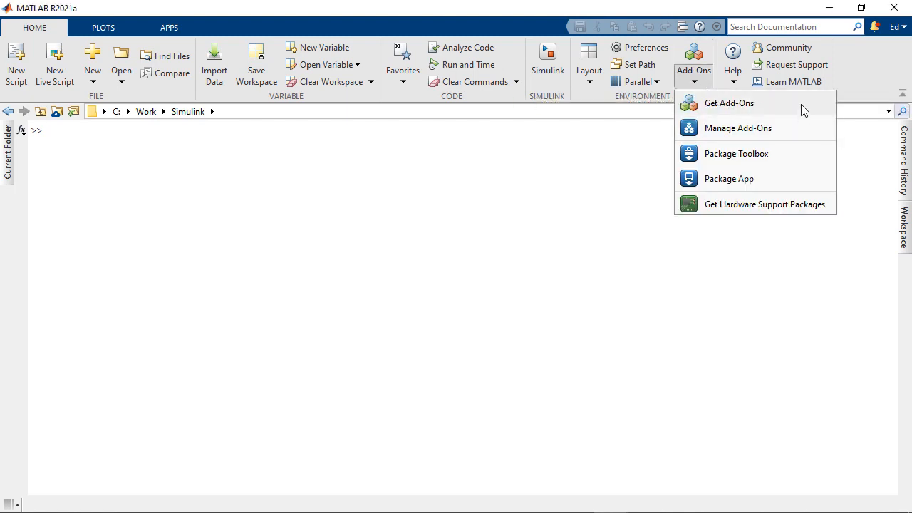
# Step: Launch Add-On Explorer and browse MathWorks Toolboxes, Community Toolboxes and Community Apps
pyautogui.click(729, 103)
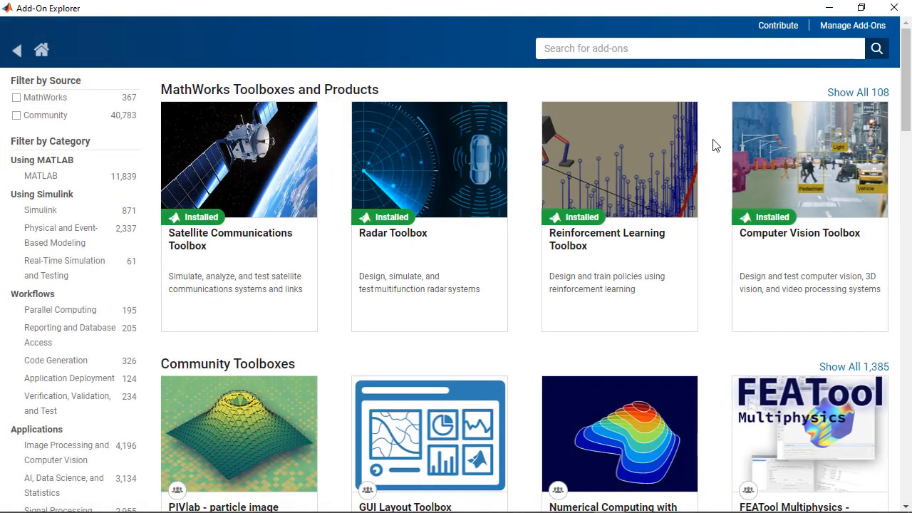
pyautogui.moveTo(677, 141)
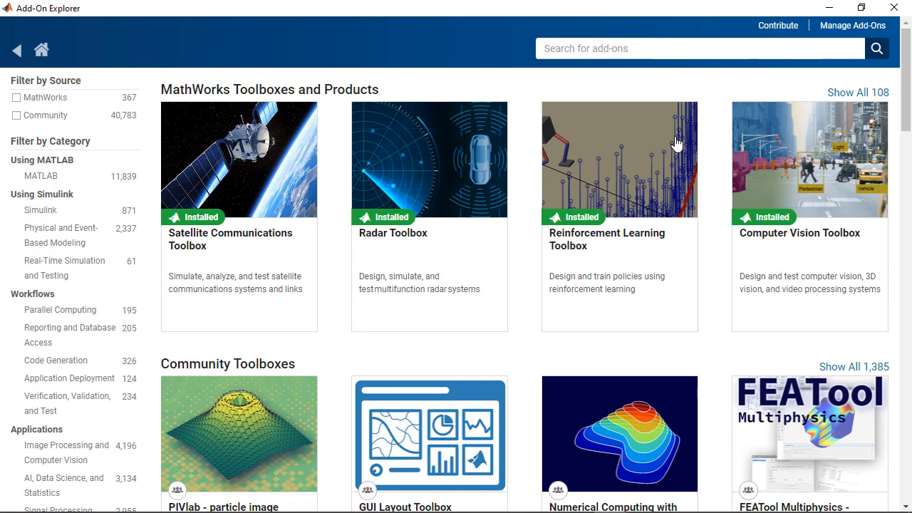
pyautogui.scroll(-3)
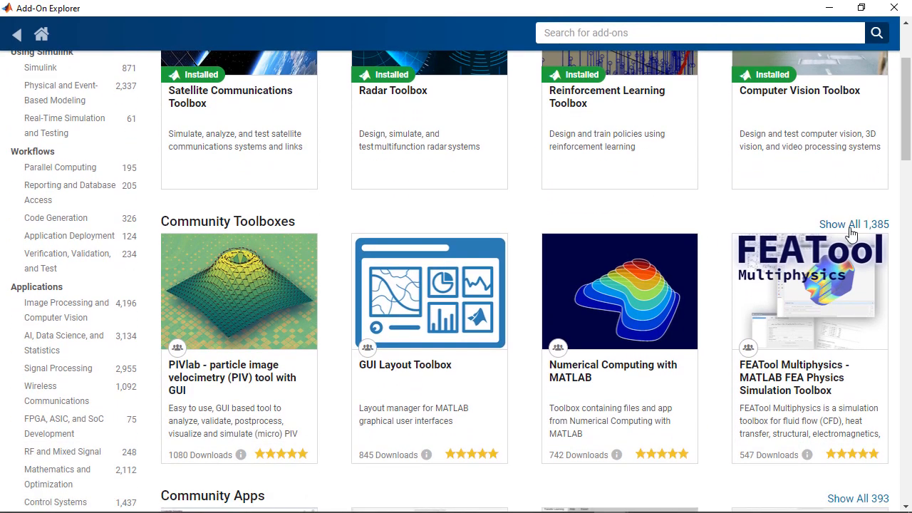
pyautogui.moveTo(868, 240)
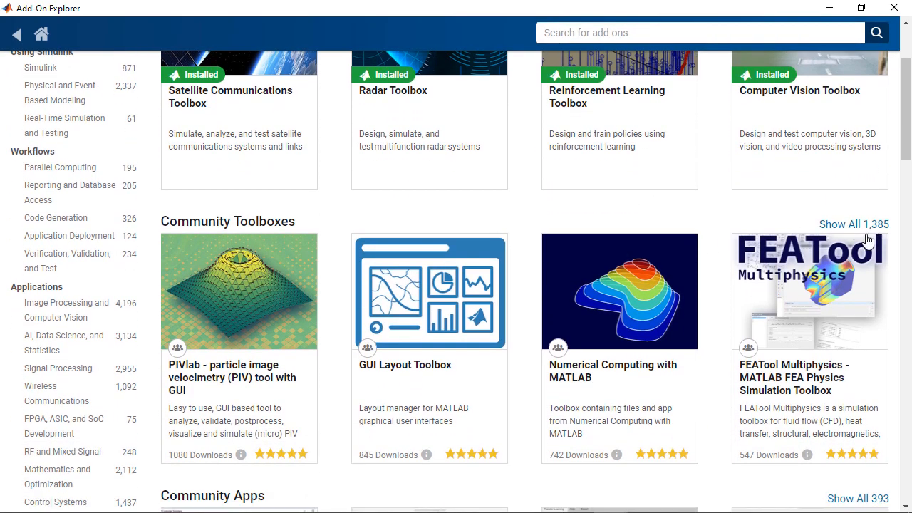
pyautogui.moveTo(875, 231)
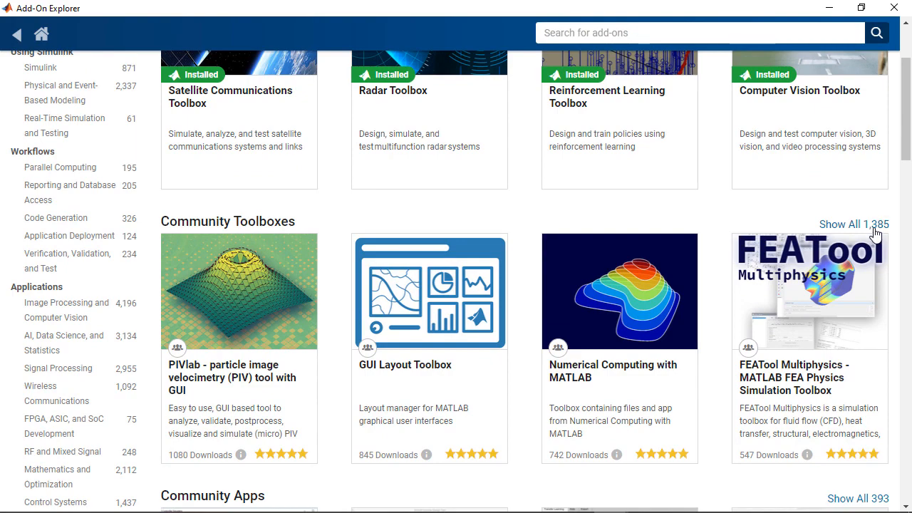
pyautogui.scroll(-3)
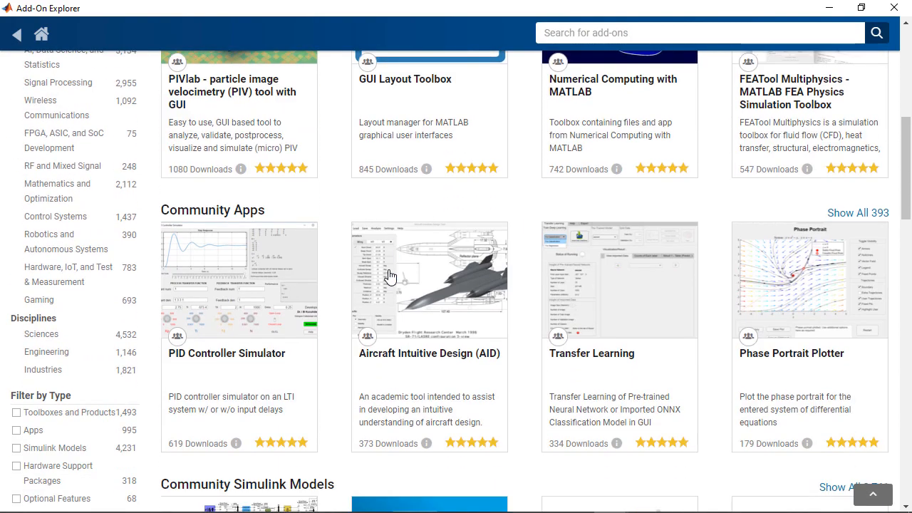
pyautogui.scroll(-3)
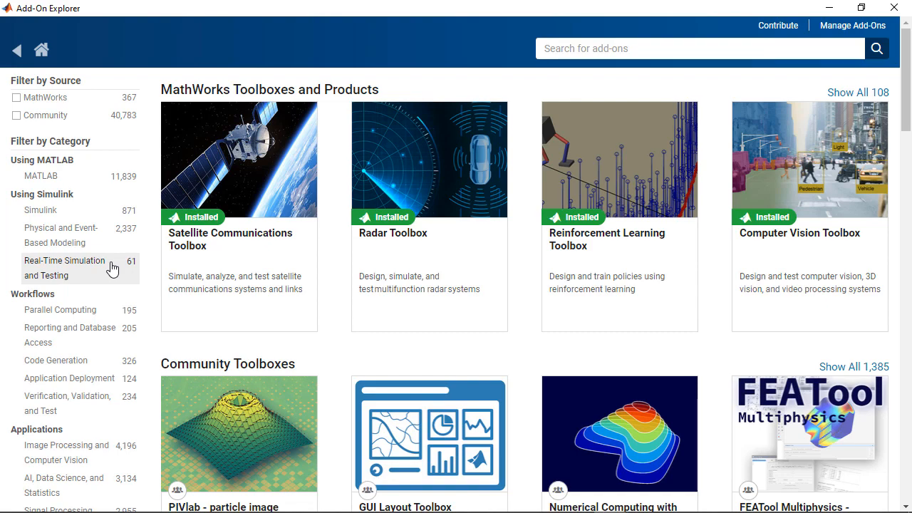
pyautogui.scroll(-3)
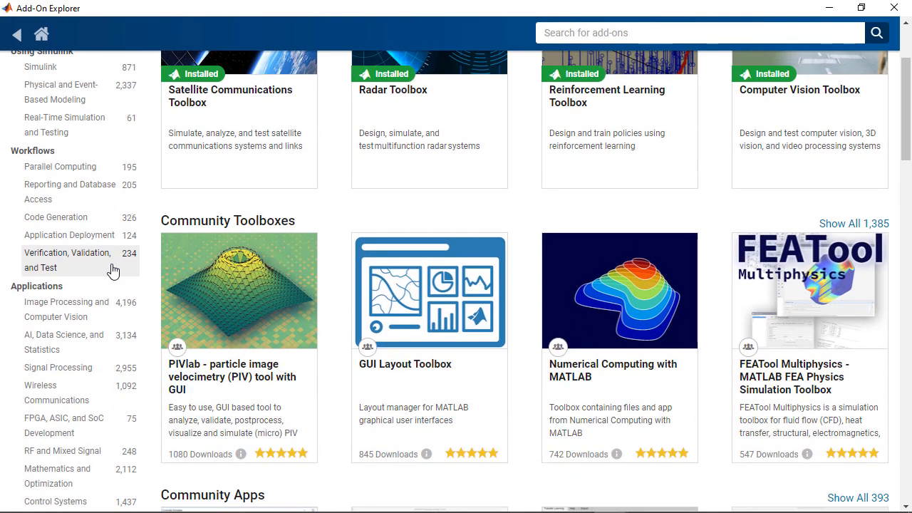
pyautogui.scroll(-3)
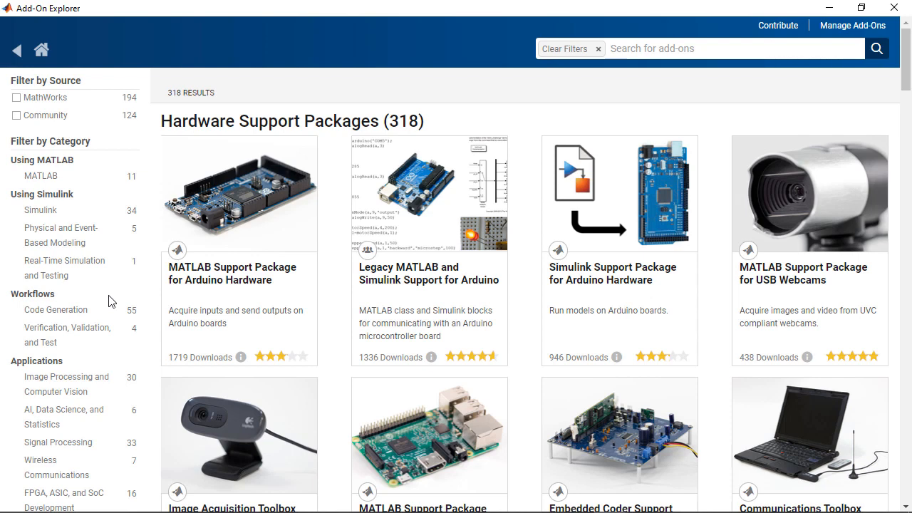
pyautogui.moveTo(116, 293)
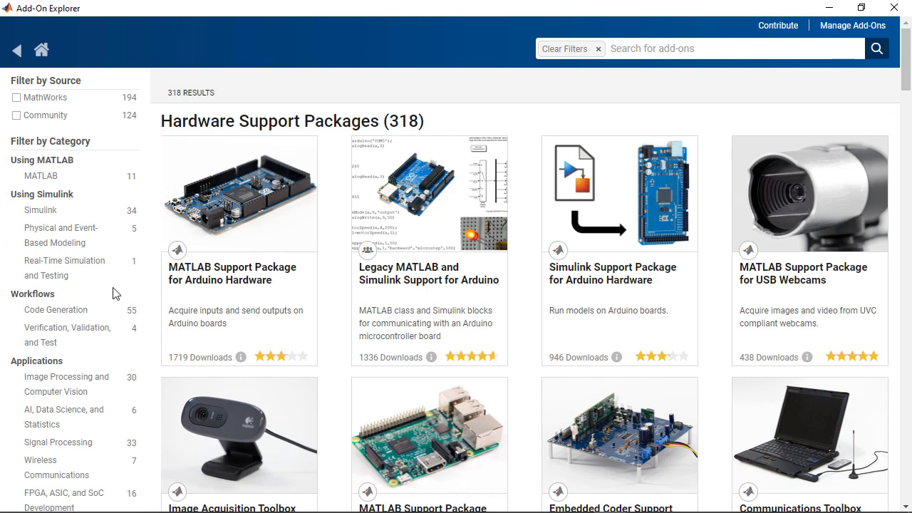
pyautogui.moveTo(117, 283)
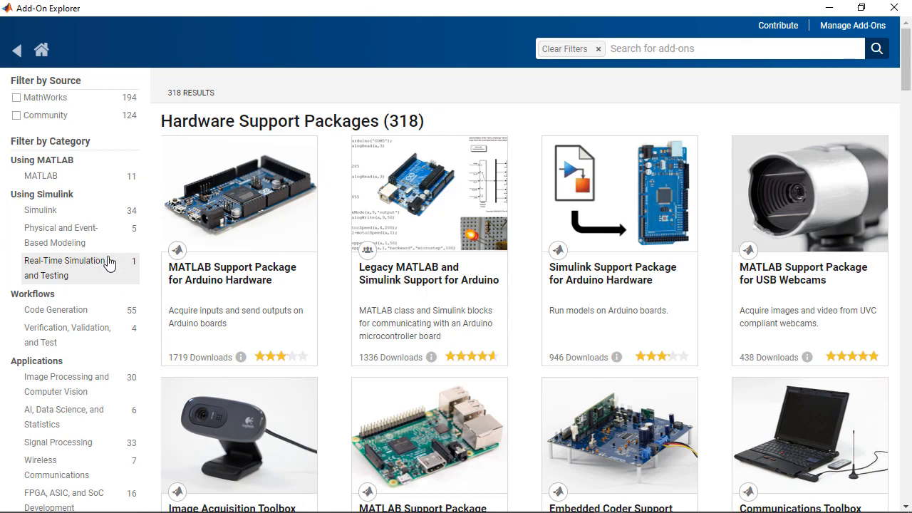
# Step: Filter the catalogue to the 34 Simulink add-ons and scroll through them
pyautogui.click(40, 211)
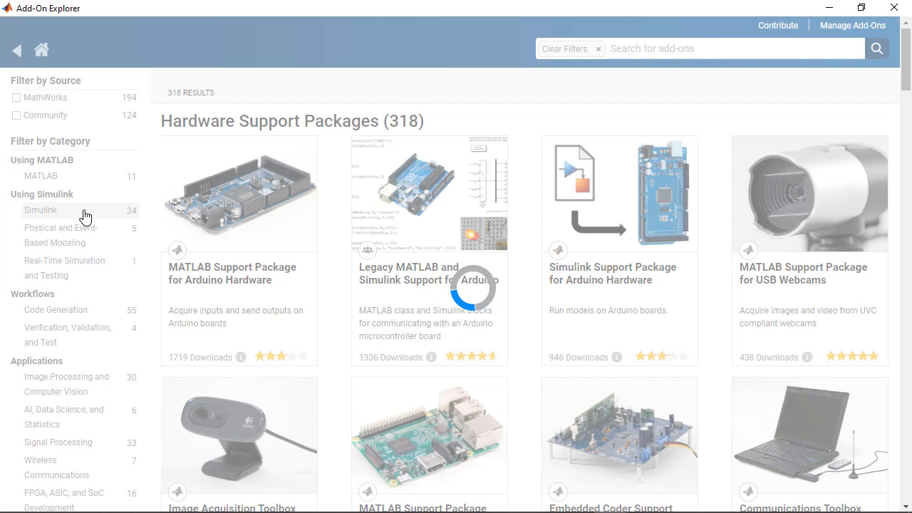
pyautogui.click(40, 211)
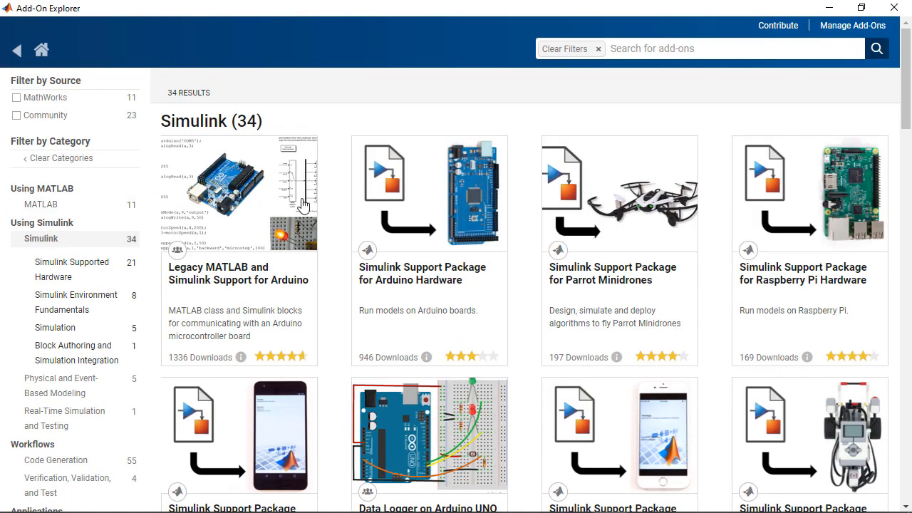
pyautogui.scroll(-3)
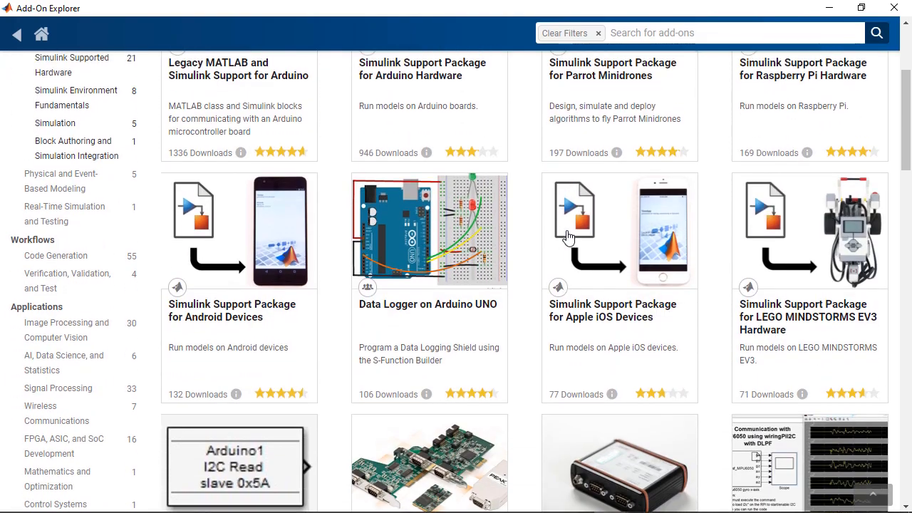
pyautogui.scroll(-3)
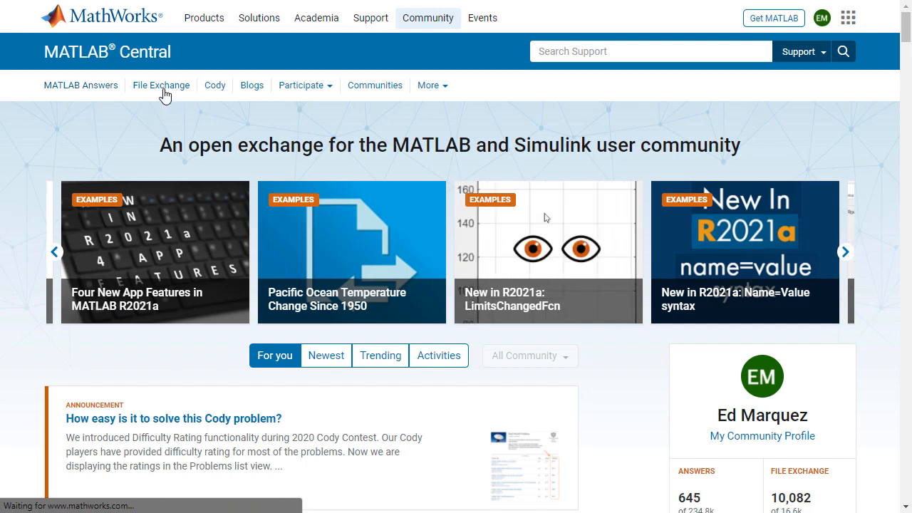
# Step: Go to File Exchange on MATLAB Central and browse the Most Recent submissions
pyautogui.click(160, 85)
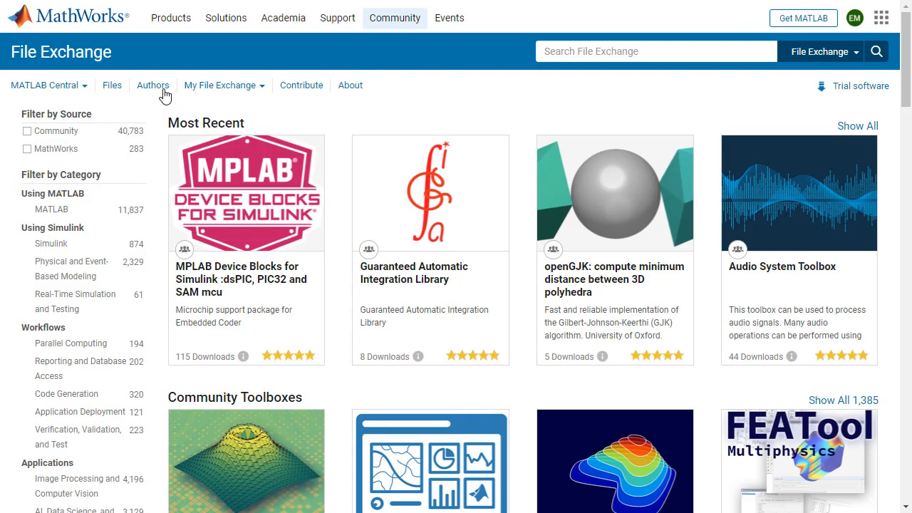
pyautogui.moveTo(268, 145)
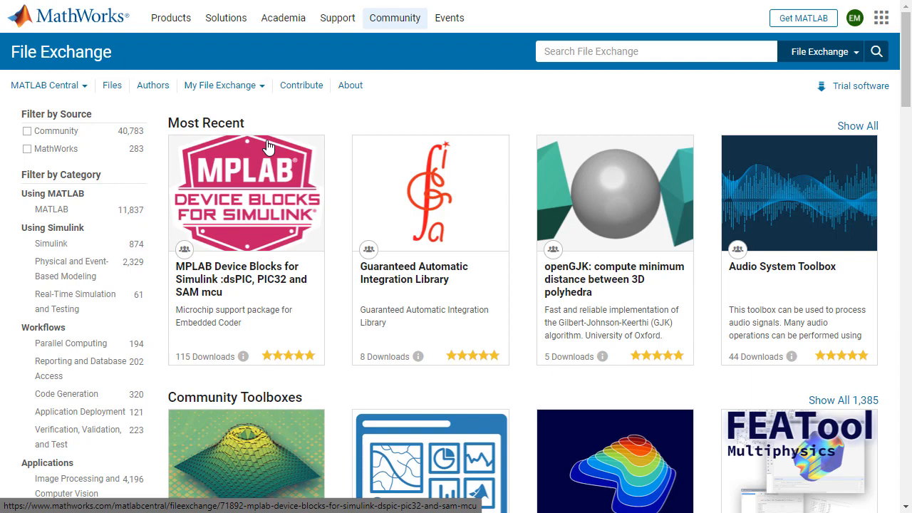
pyautogui.scroll(-3)
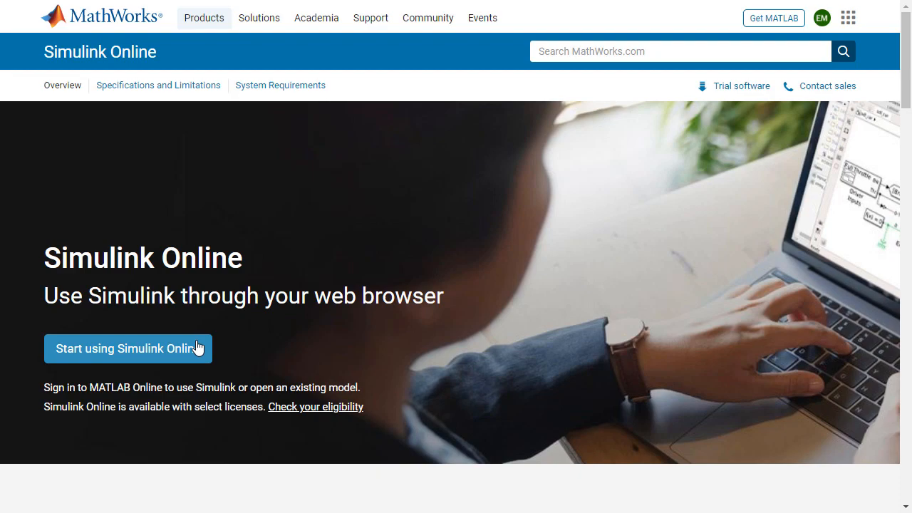
# Step: Launch Simulink Online so the MATLAB Online desktop with MATLAB Drive appears
pyautogui.click(128, 348)
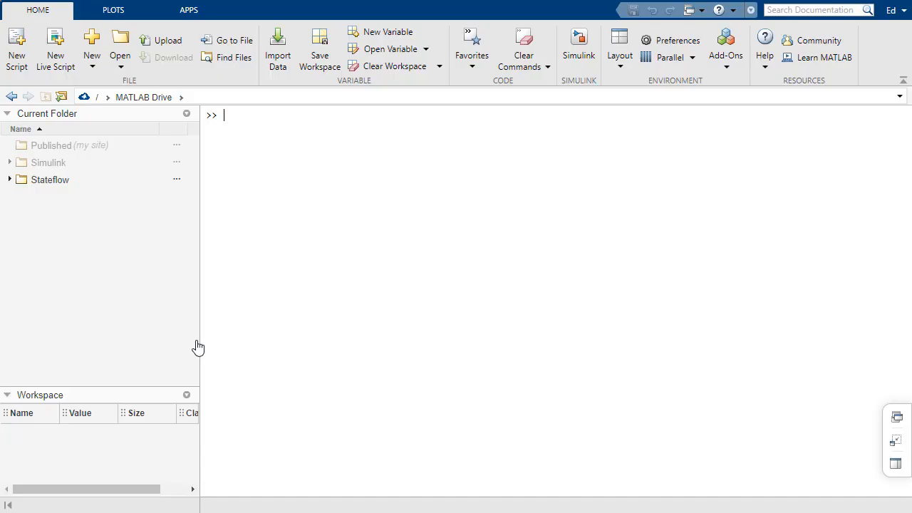
pyautogui.moveTo(549, 142)
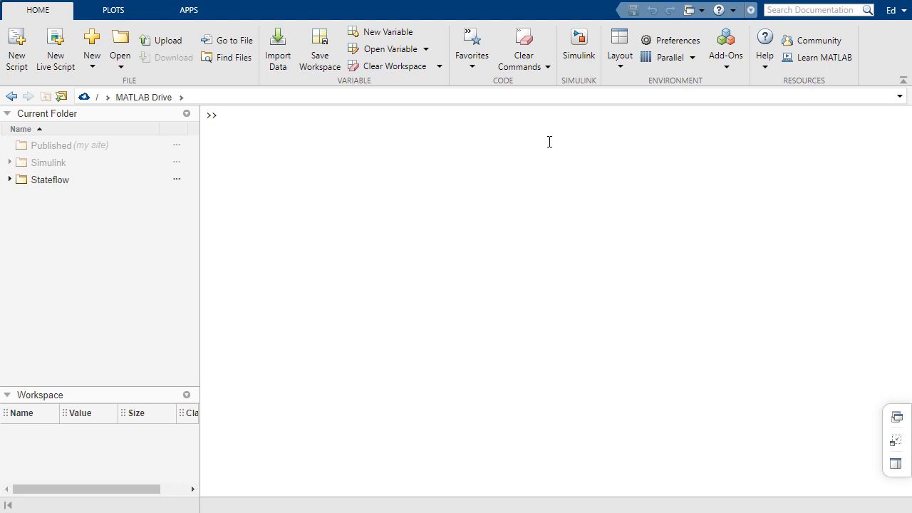
pyautogui.moveTo(578, 43)
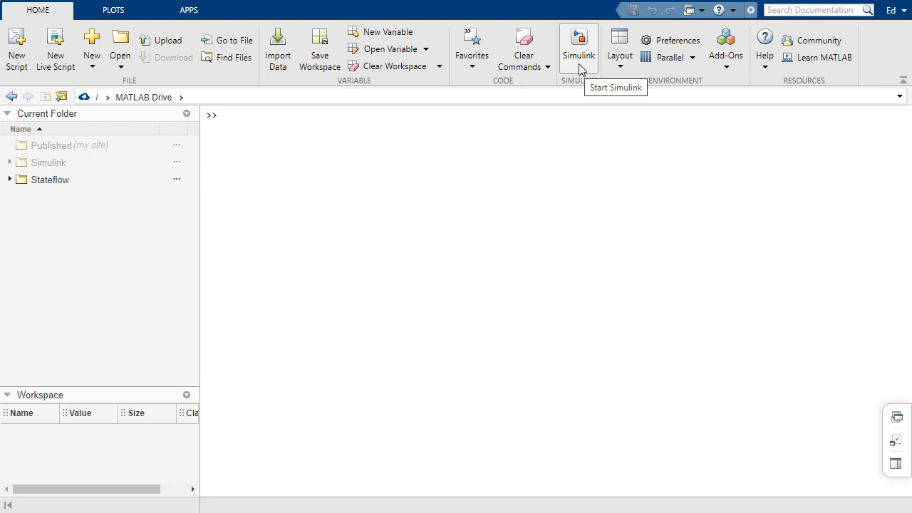
# Step: Show the Examples on the Simulink Start Page and launch Simulink Onramp
pyautogui.click(578, 44)
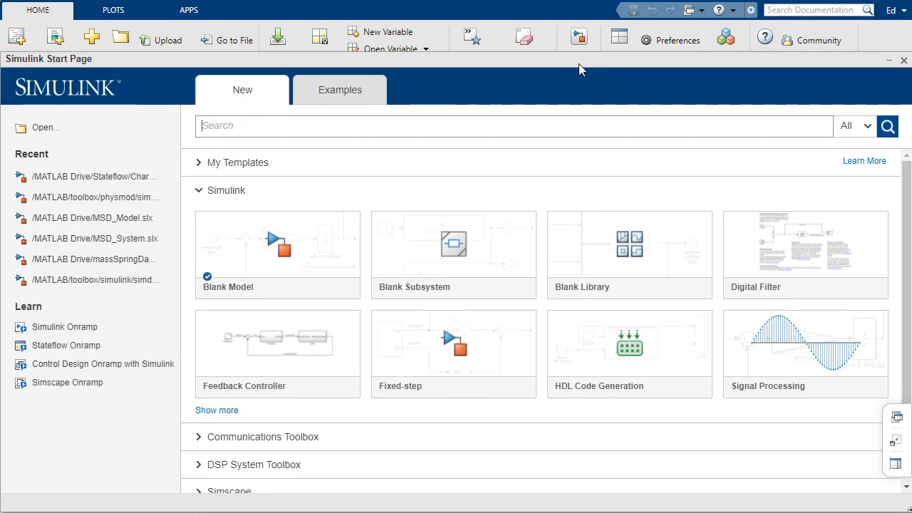
pyautogui.moveTo(530, 96)
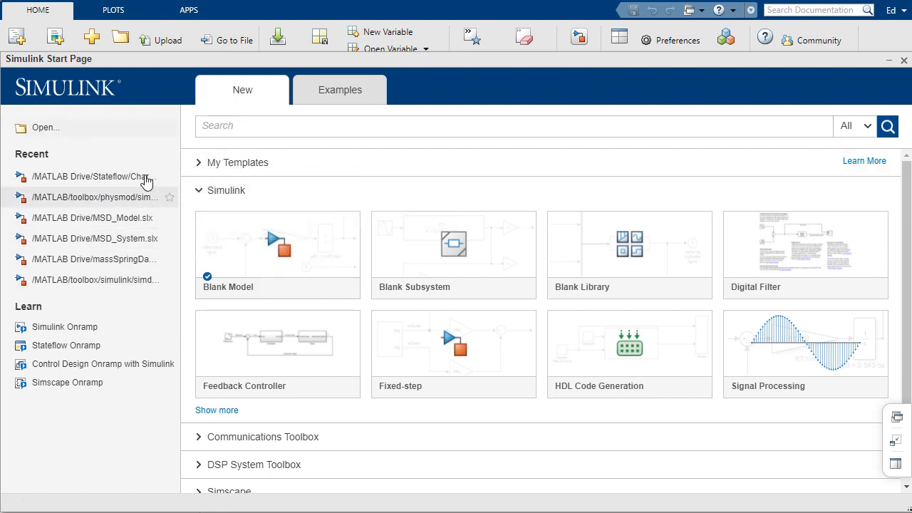
pyautogui.click(340, 88)
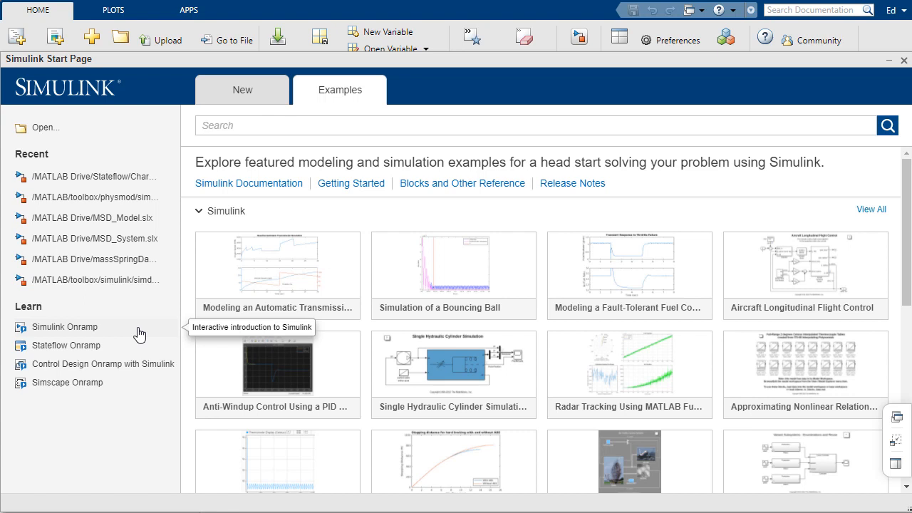
pyautogui.click(898, 414)
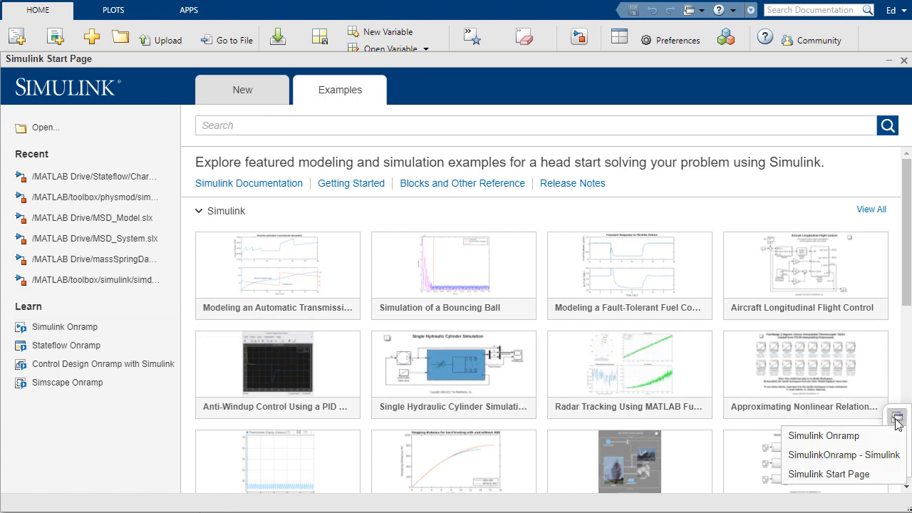
# Step: Bring Simulink Onramp forward and show its 14-chapter course outline
pyautogui.click(807, 436)
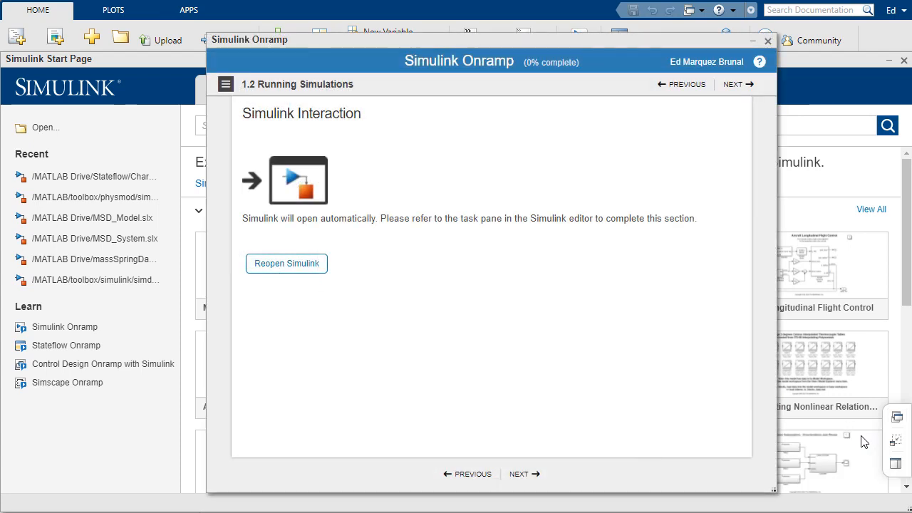
pyautogui.moveTo(225, 84)
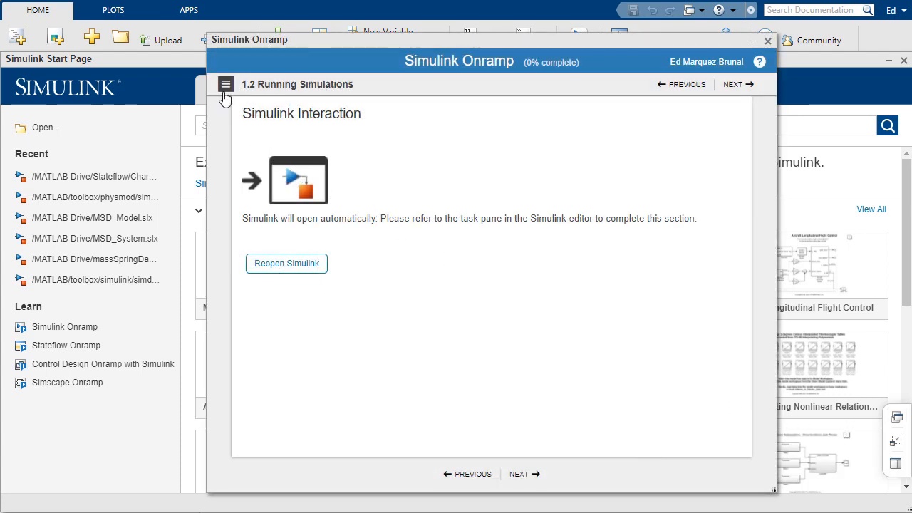
pyautogui.click(226, 82)
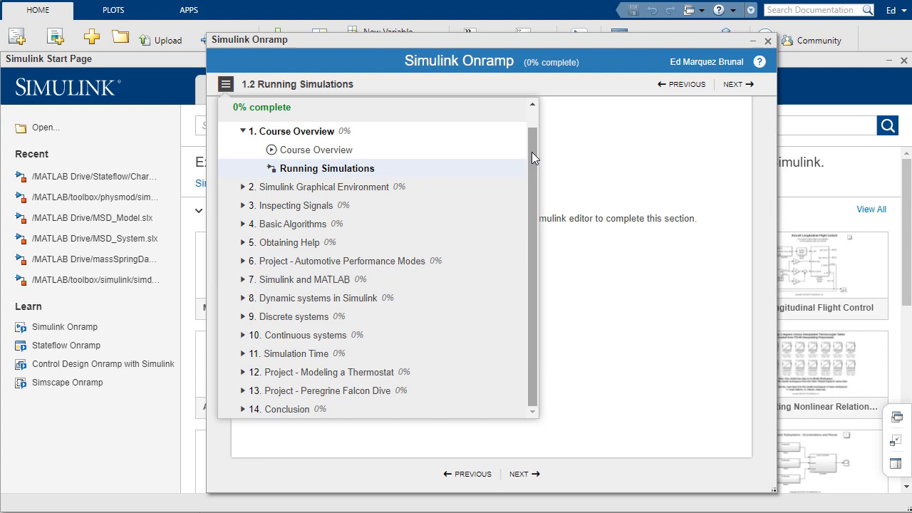
pyautogui.moveTo(359, 169)
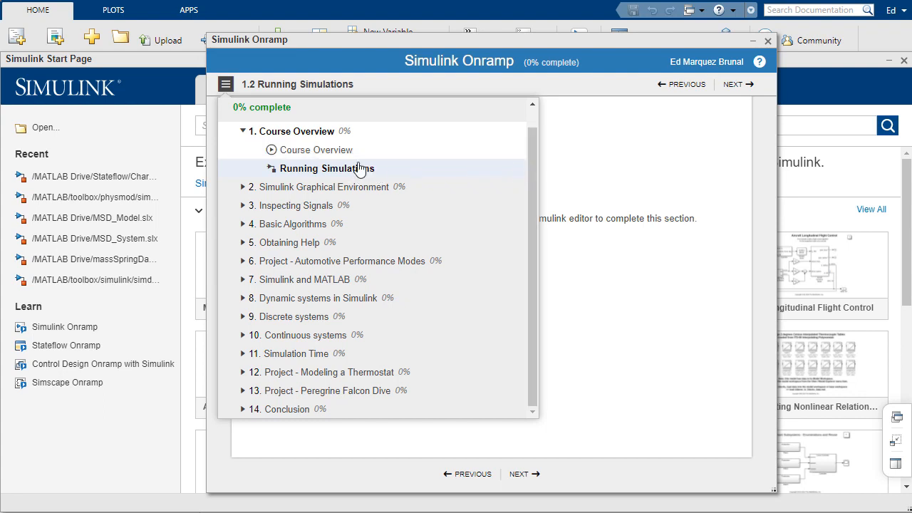
pyautogui.moveTo(895, 464)
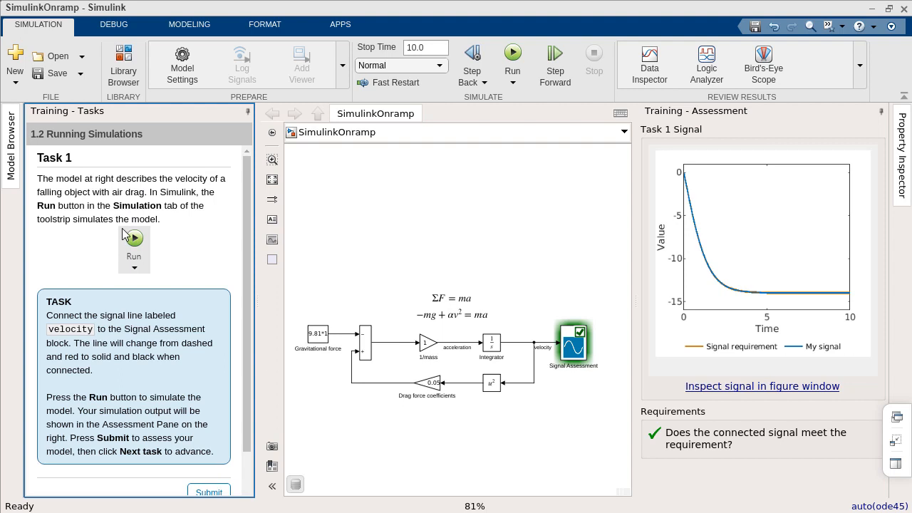
pyautogui.moveTo(405, 197)
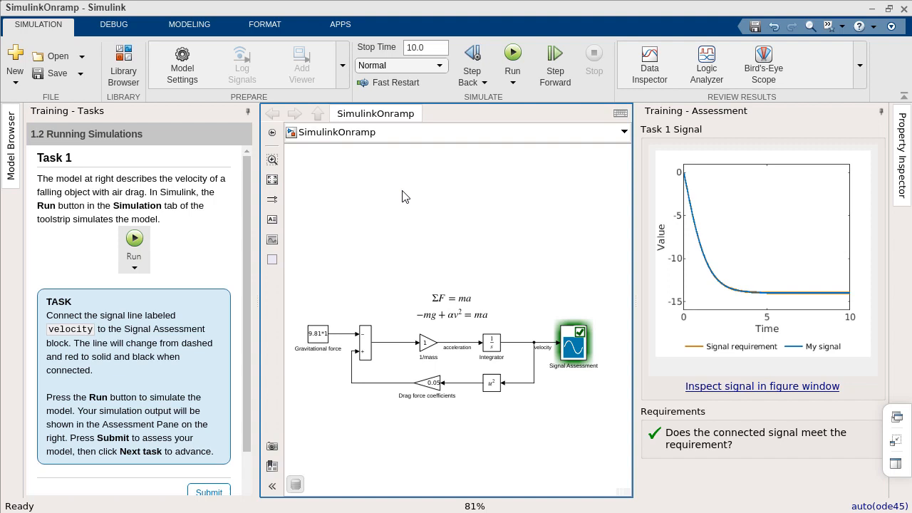
pyautogui.moveTo(632, 256)
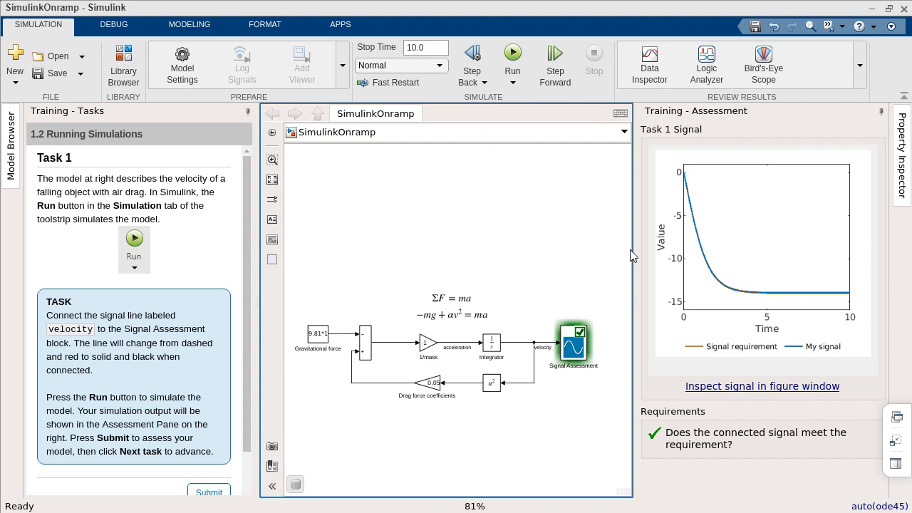
pyautogui.moveTo(510, 242)
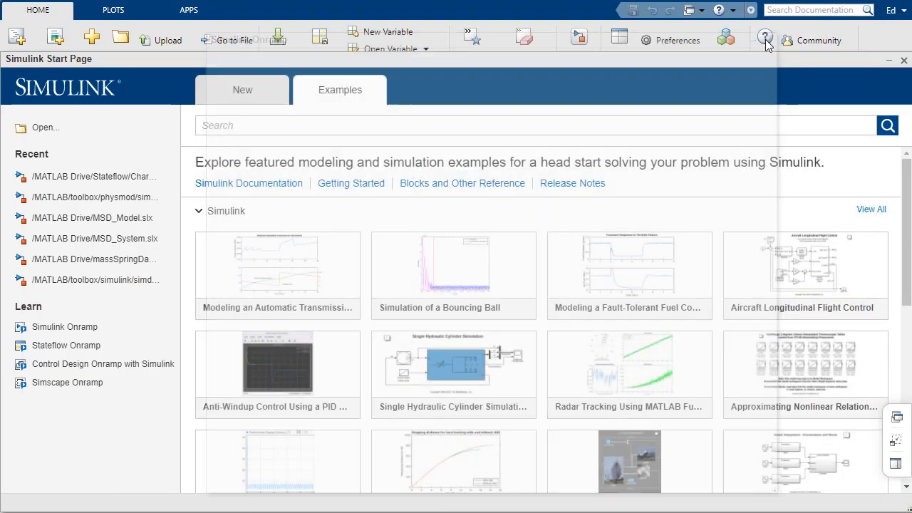
# Step: View the Simulink release notes and set the release range start to R2019a
pyautogui.click(904, 59)
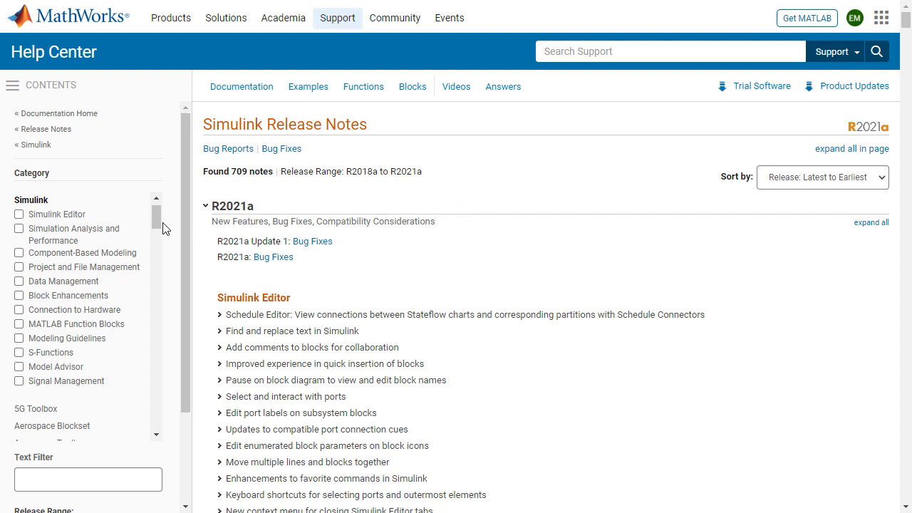
pyautogui.moveTo(163, 219)
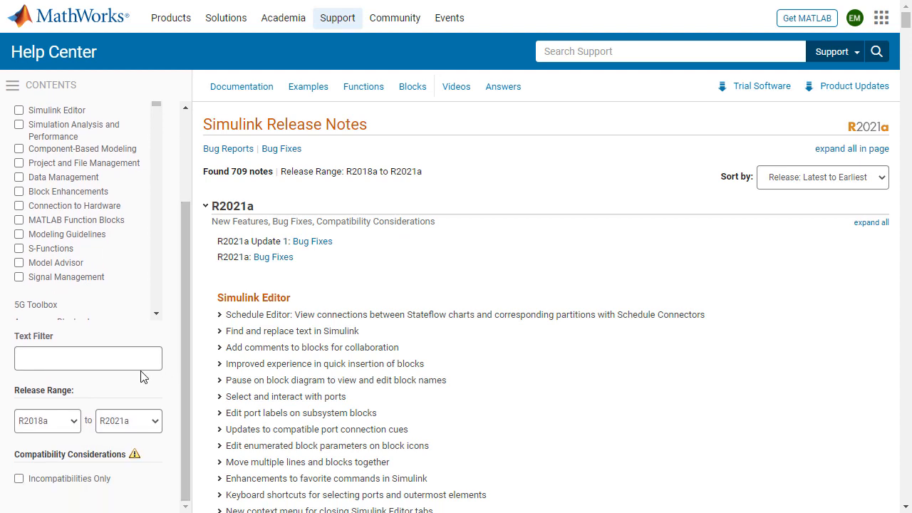
pyautogui.click(88, 360)
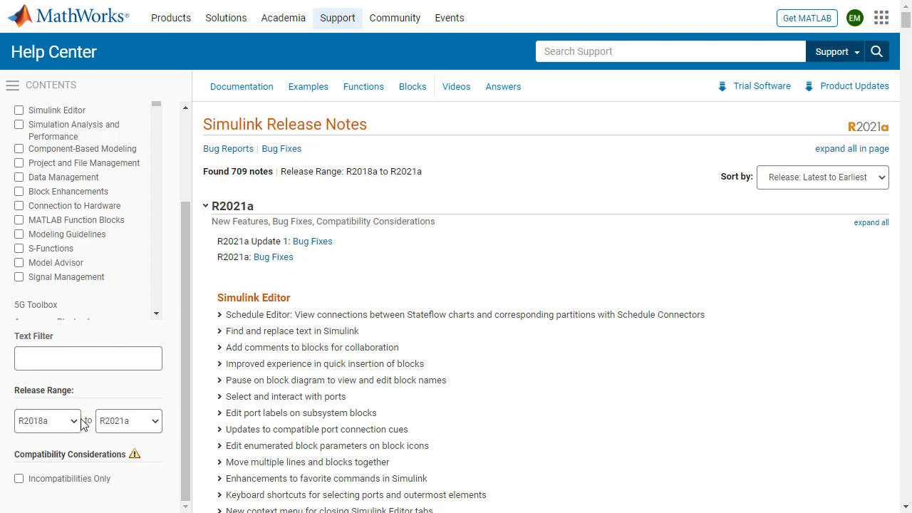
pyautogui.click(47, 422)
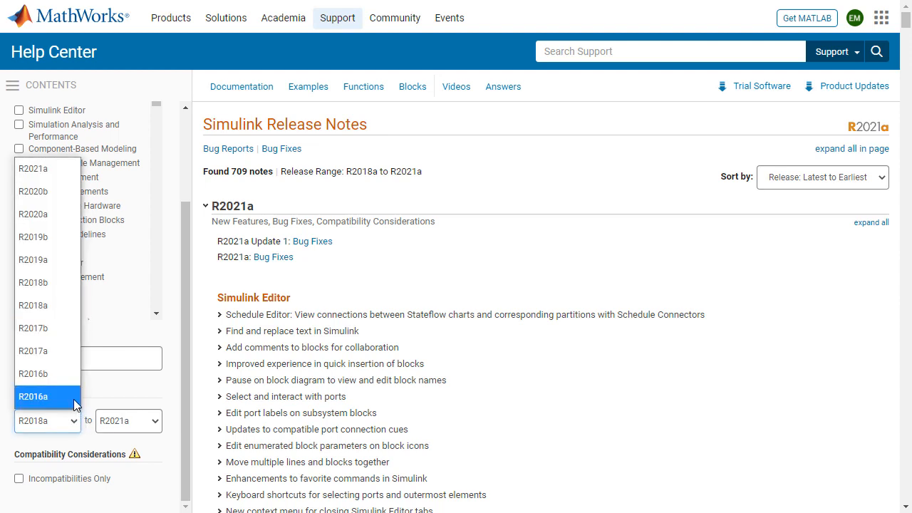
pyautogui.moveTo(60, 260)
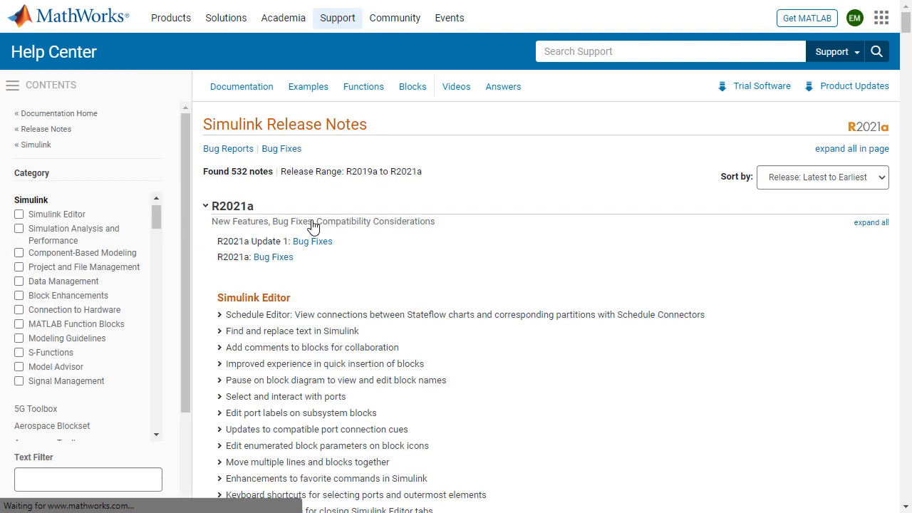
pyautogui.scroll(-3)
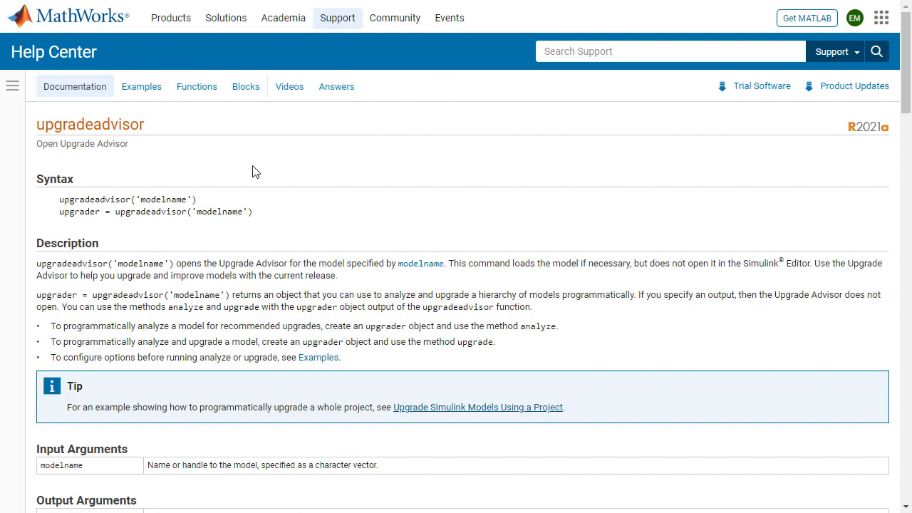
pyautogui.moveTo(267, 156)
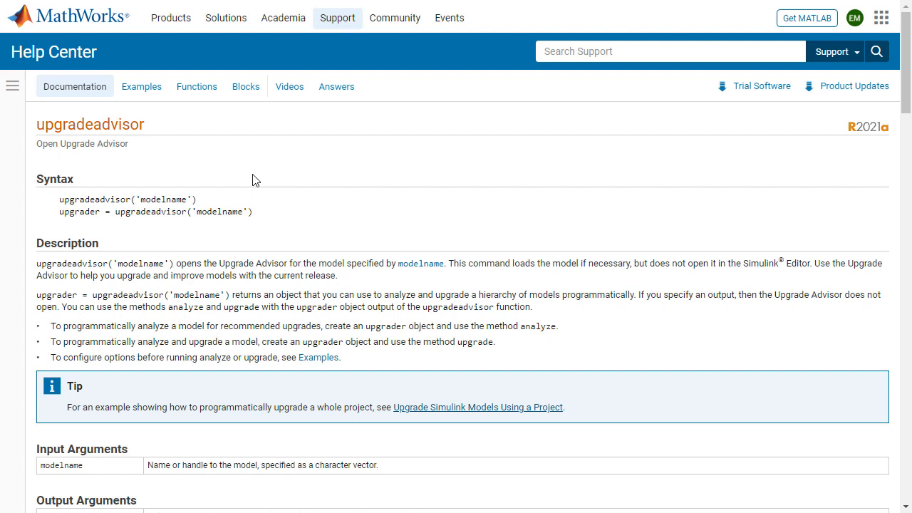
pyautogui.moveTo(559, 407)
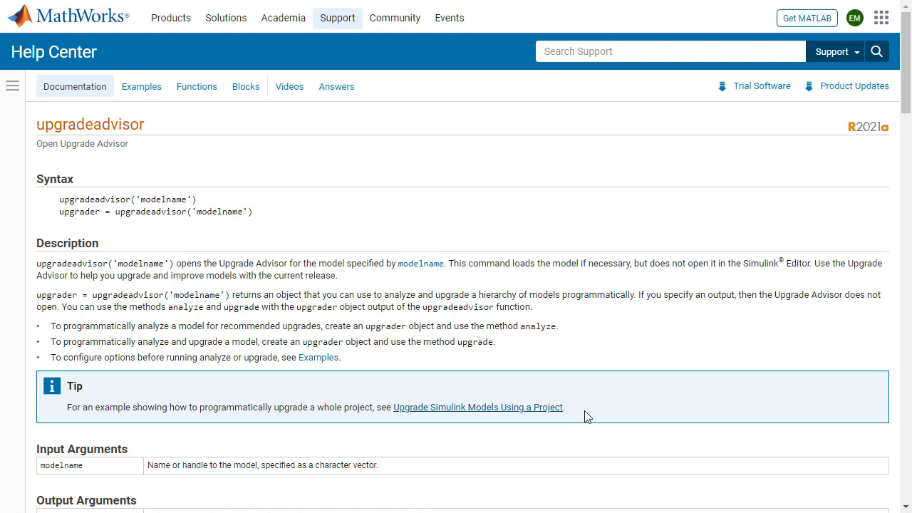
# Step: Follow the Tip link to 'Upgrade Simulink Models Using a Project' and read it
pyautogui.click(477, 407)
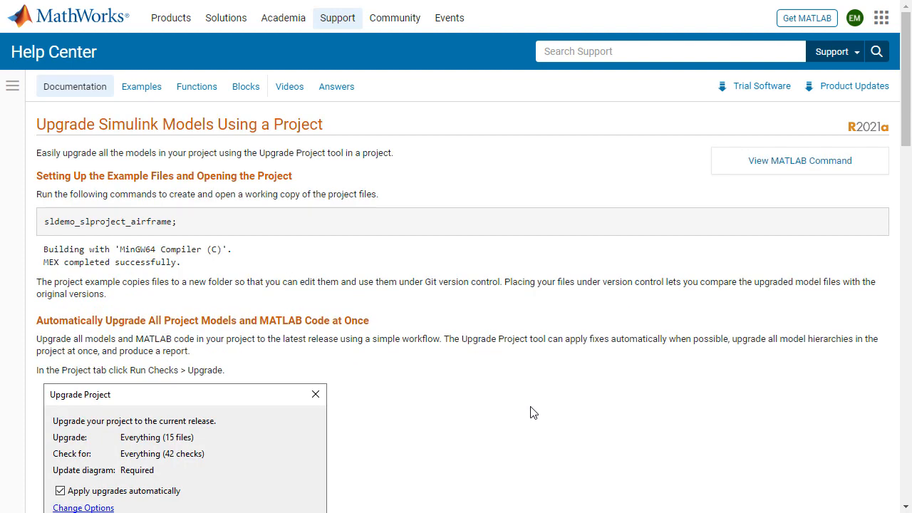
pyautogui.scroll(-3)
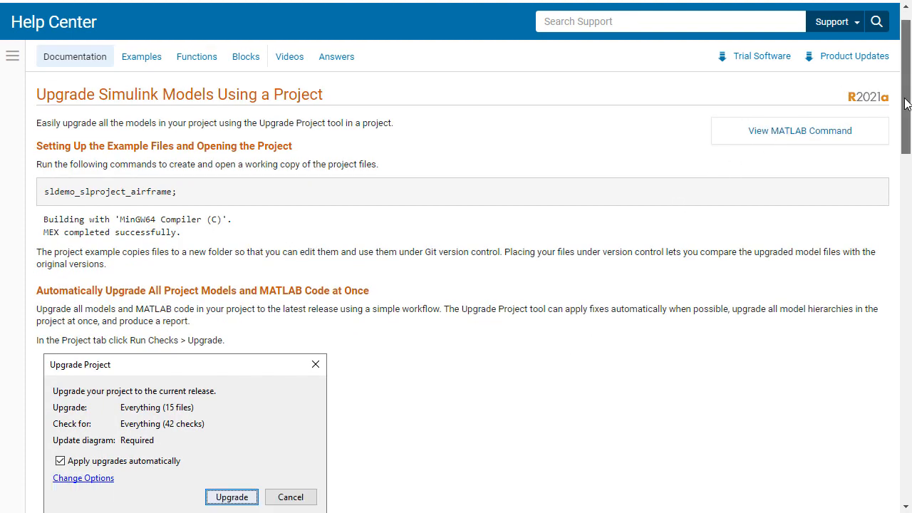
pyautogui.click(231, 496)
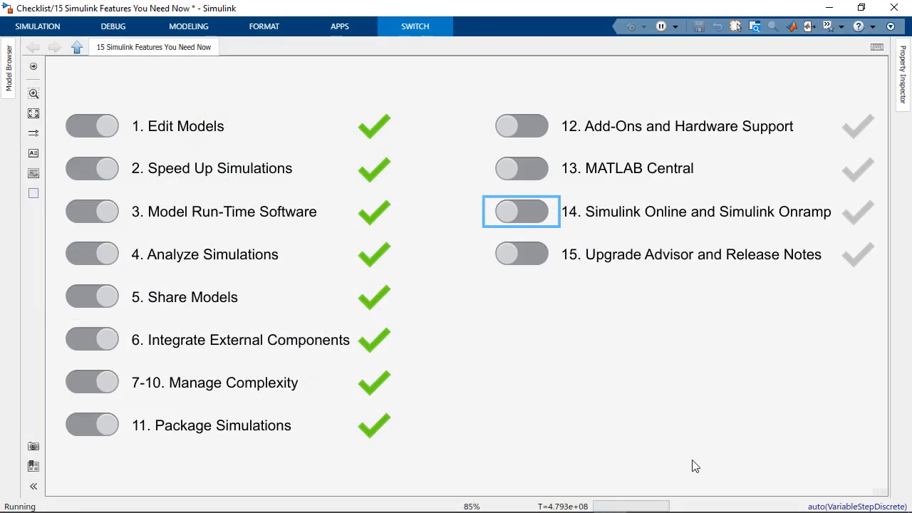
# Step: Toggle item 12, Add-Ons and Hardware Support, to complete in the checklist
pyautogui.click(522, 126)
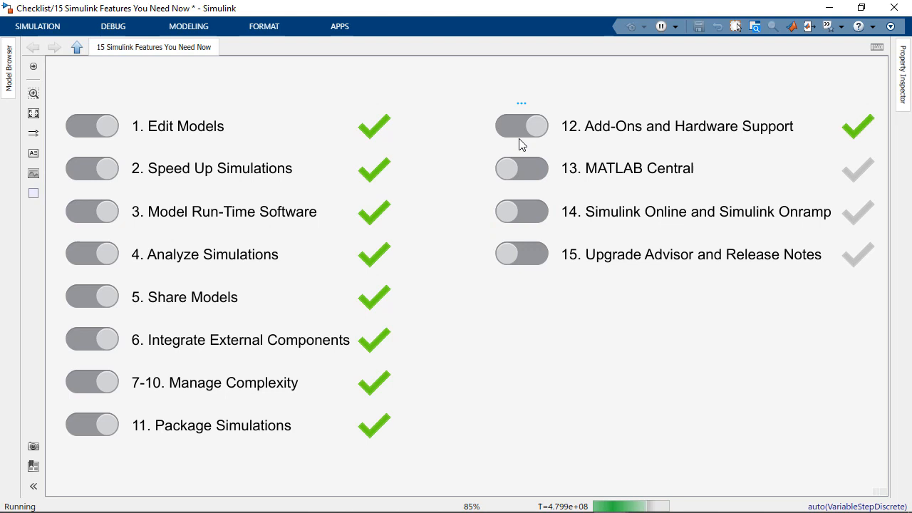